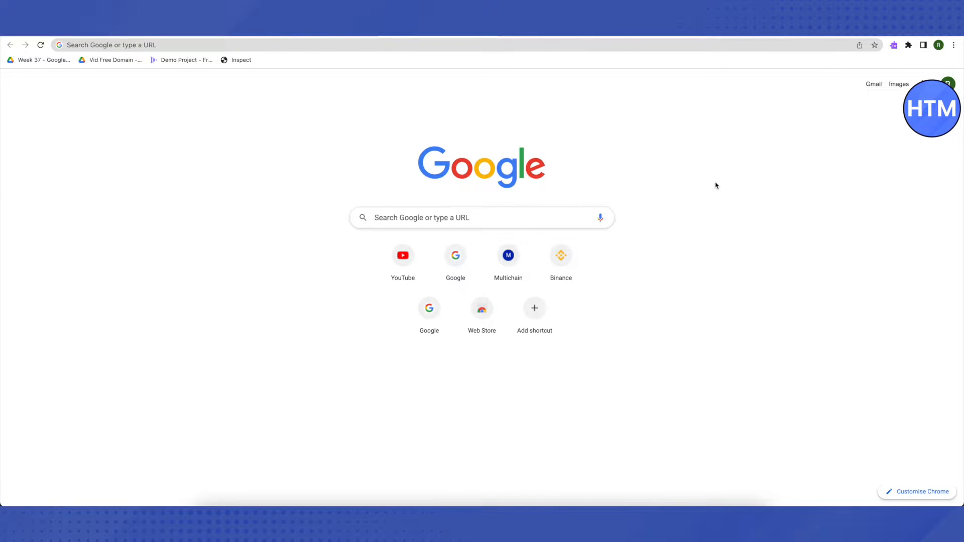
mouse_move(311, 77)
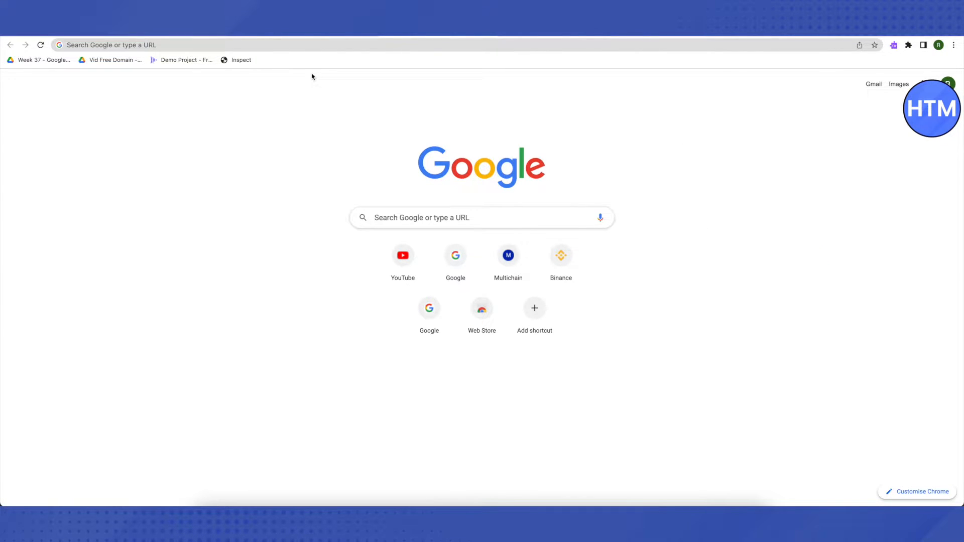
mouse_move(455, 61)
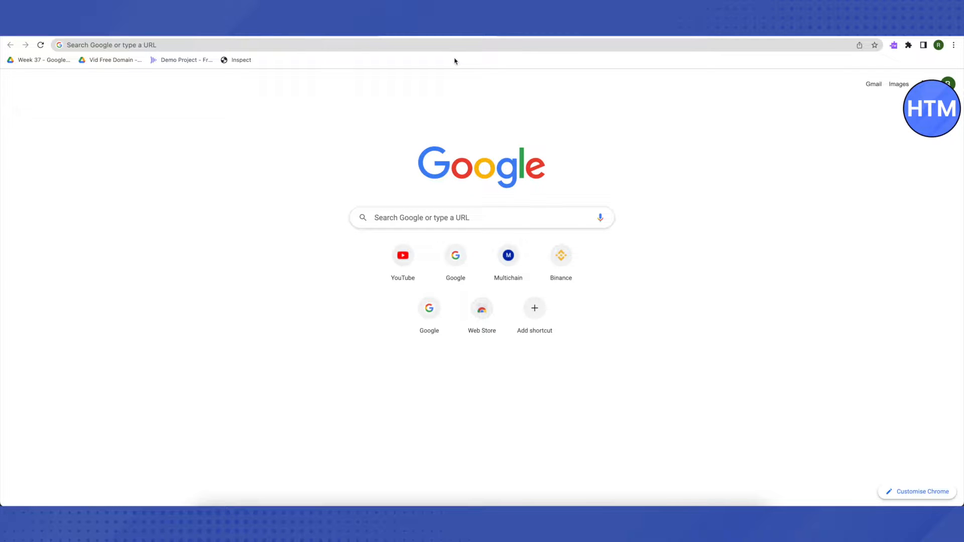
Bring up the right-click options on an empty spot of the bookmarks bar
right_click(455, 60)
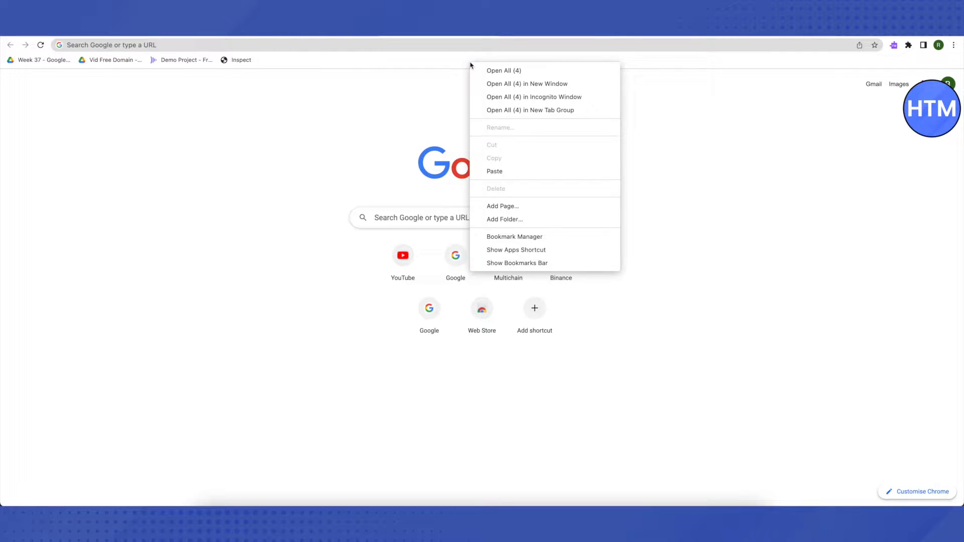
mouse_move(502, 206)
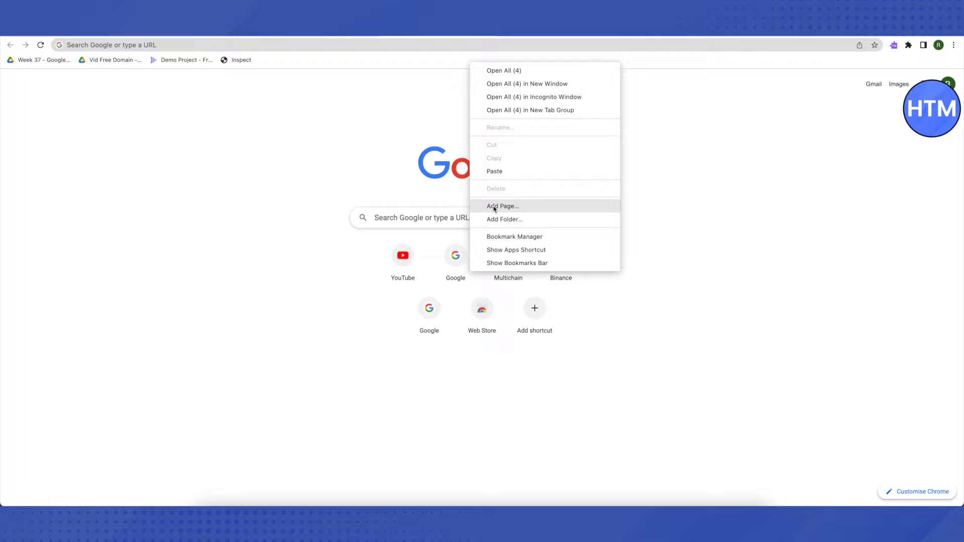
Add a bookmark named Inpect whose URL is the javascript contentEditable script, then dismiss the dialog
left_click(503, 206)
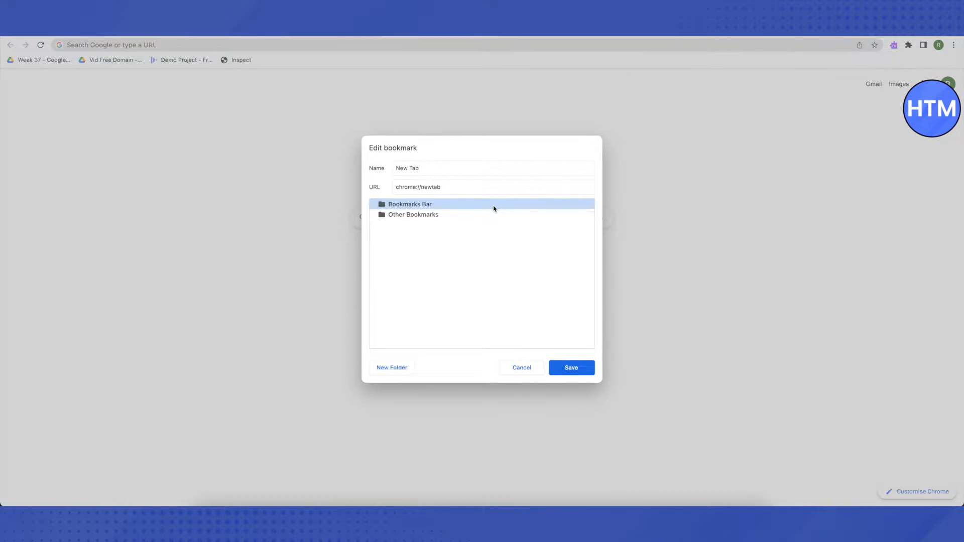
left_click(492, 170)
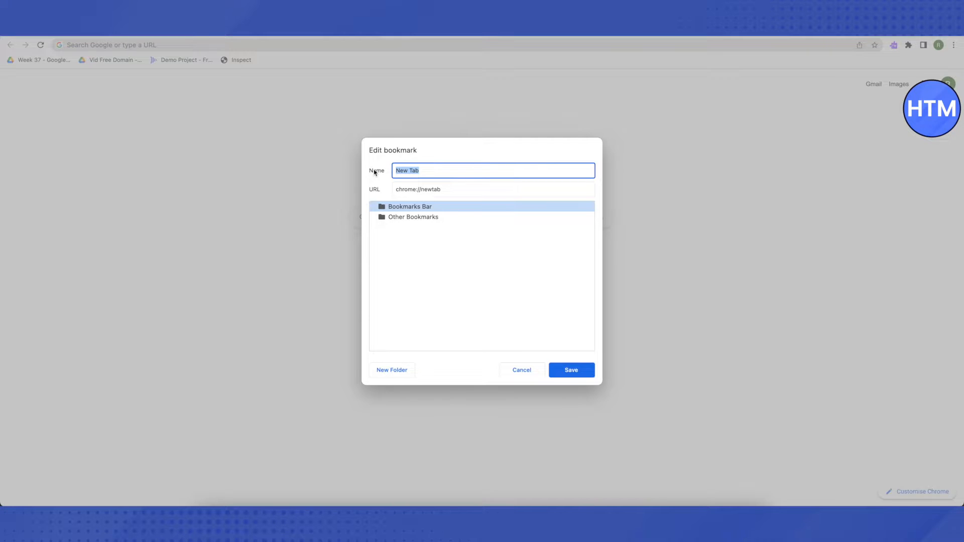
type("In")
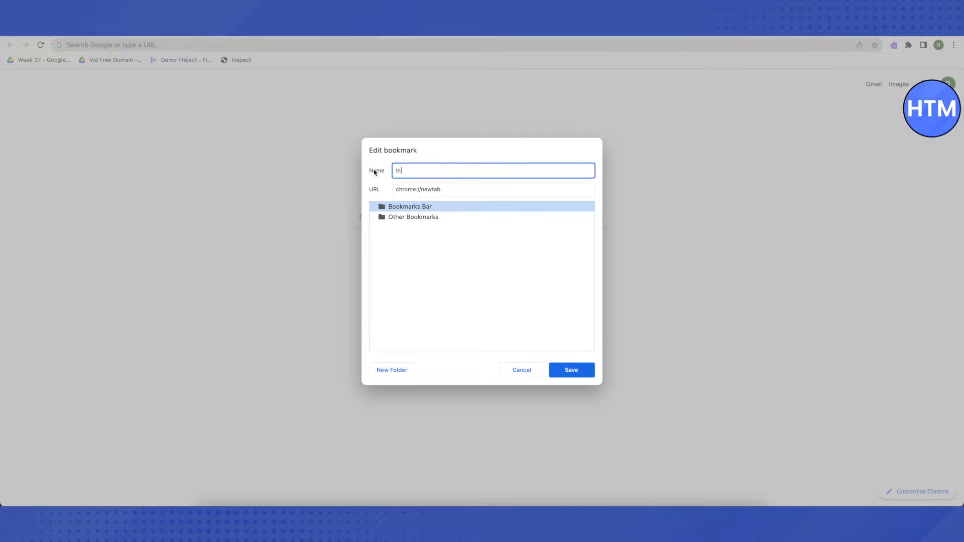
type("npect")
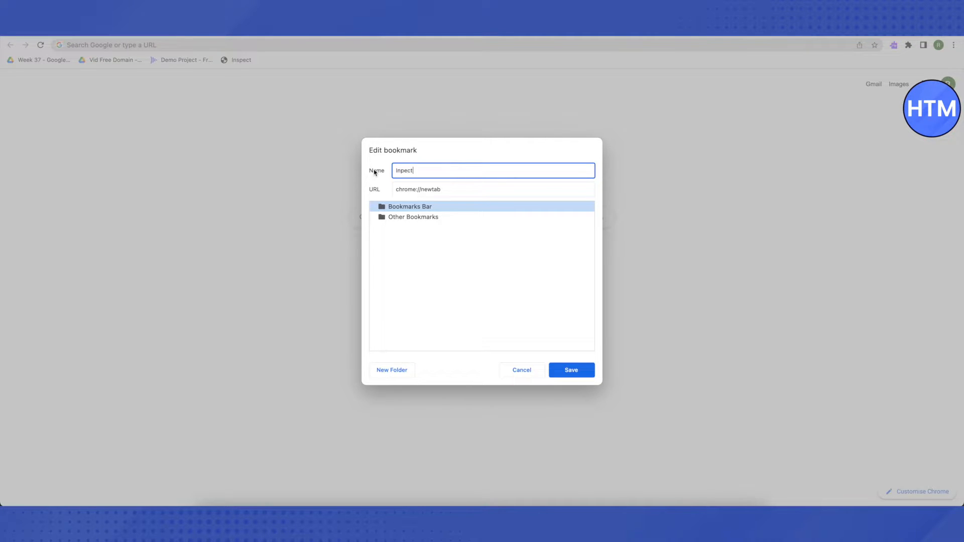
left_click(491, 189)
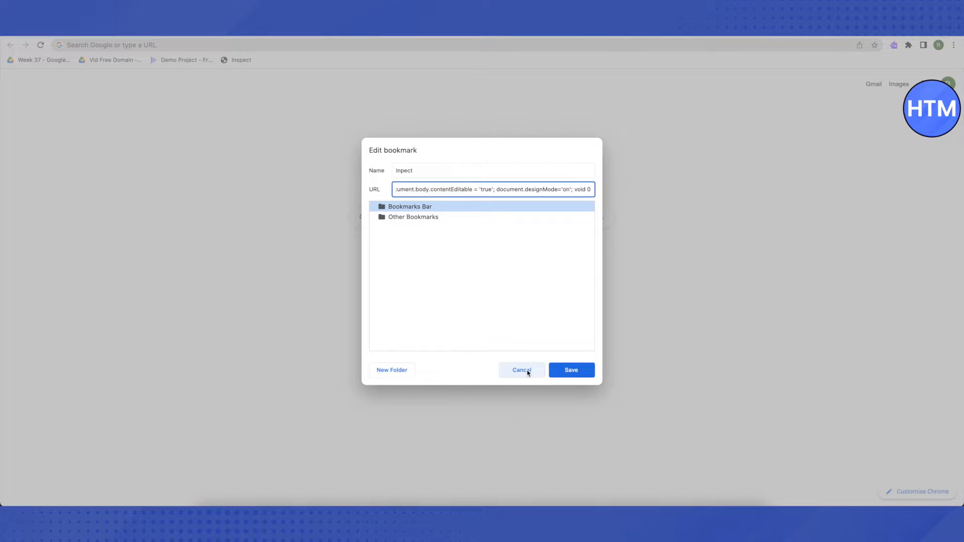
left_click(521, 369)
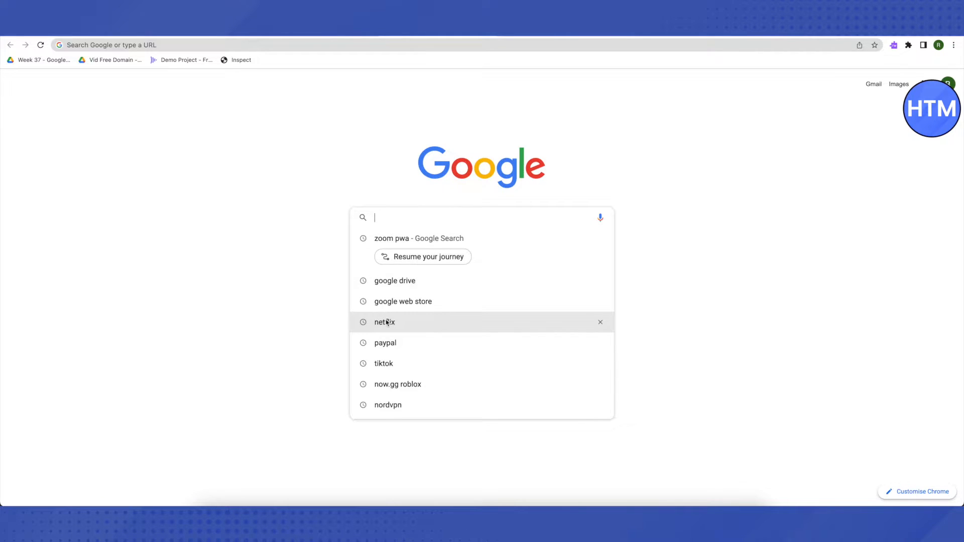
Search Google for netflix from the search box suggestion
left_click(383, 321)
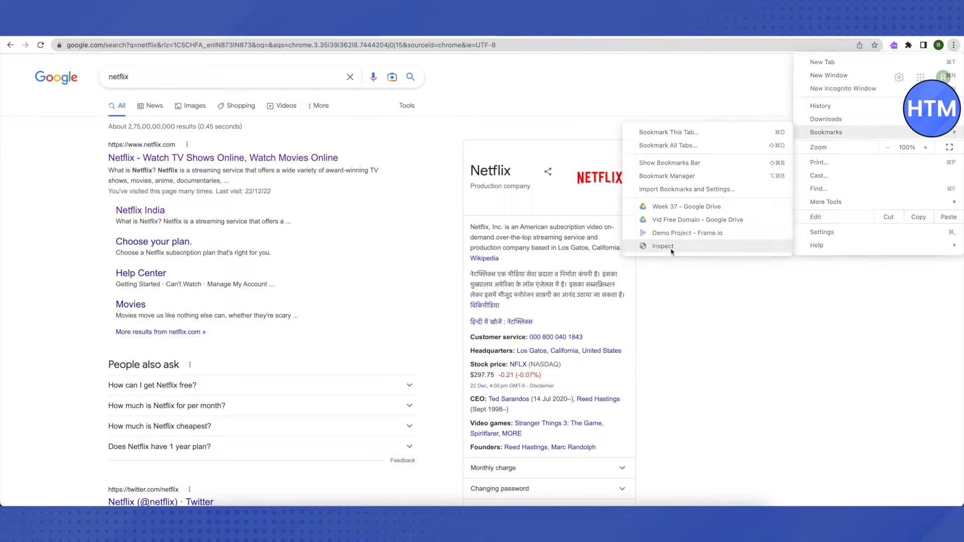
Run the Inspect bookmarklet and select the Netflix panel heading to overwrite it with Google
left_click(433, 198)
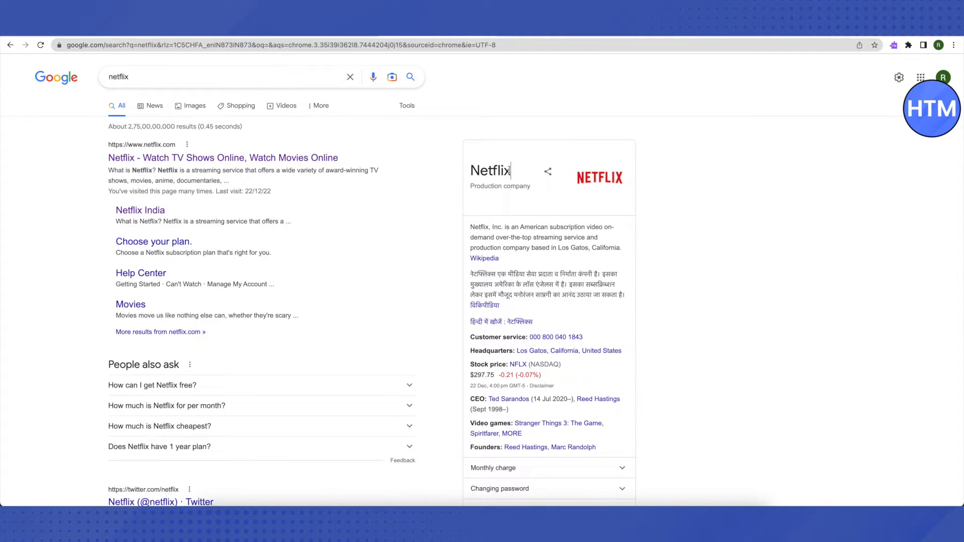
double_click(491, 171)
type("Google")
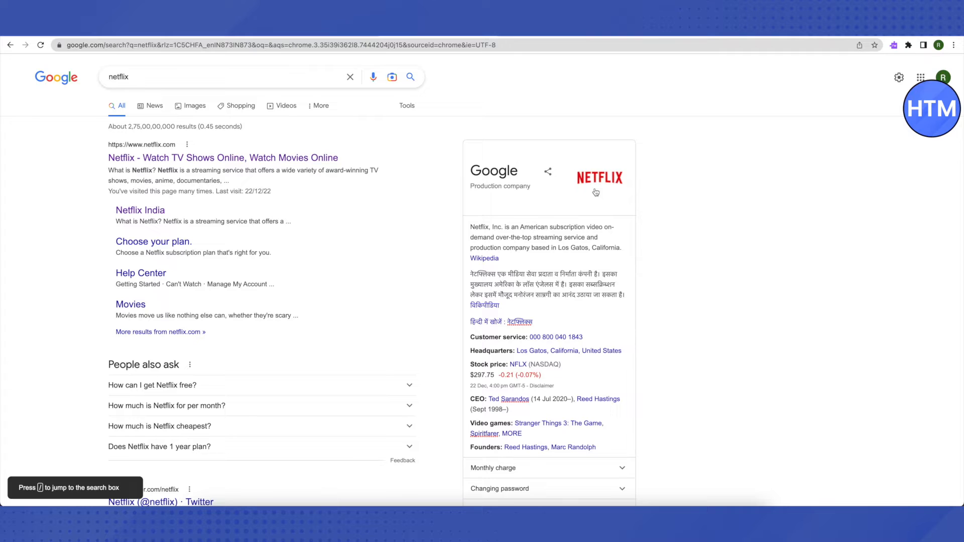
mouse_move(412, 229)
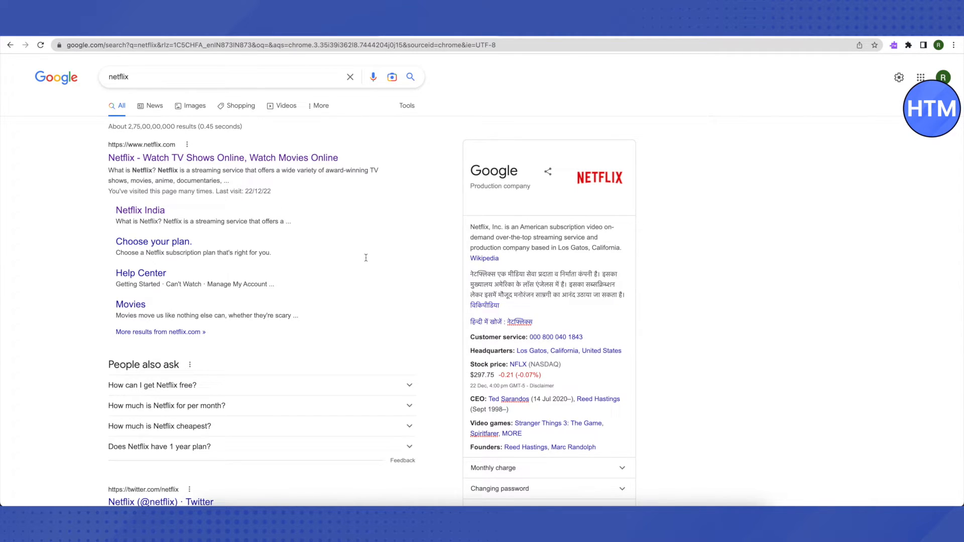
mouse_move(402, 258)
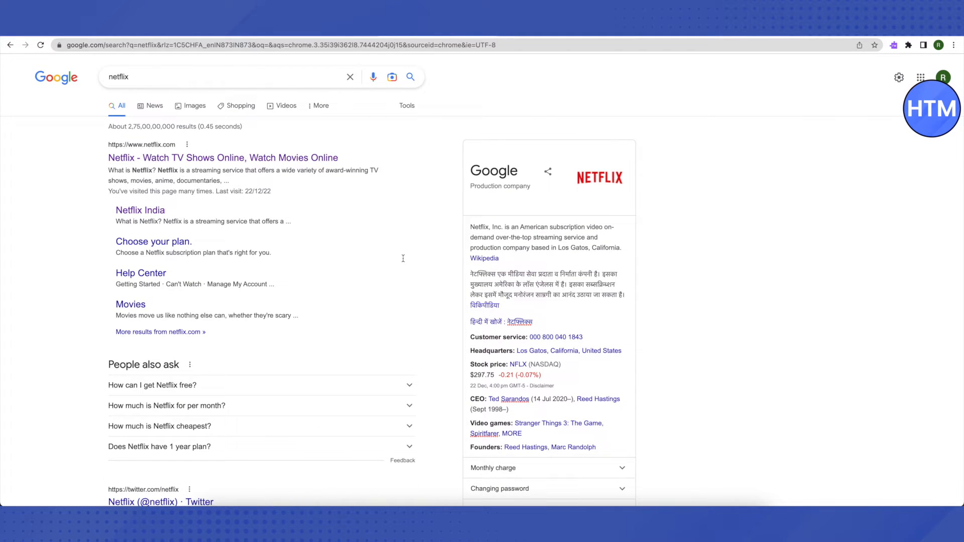
Rewrite Netflix India as Netflix USA in the editable result
double_click(159, 210)
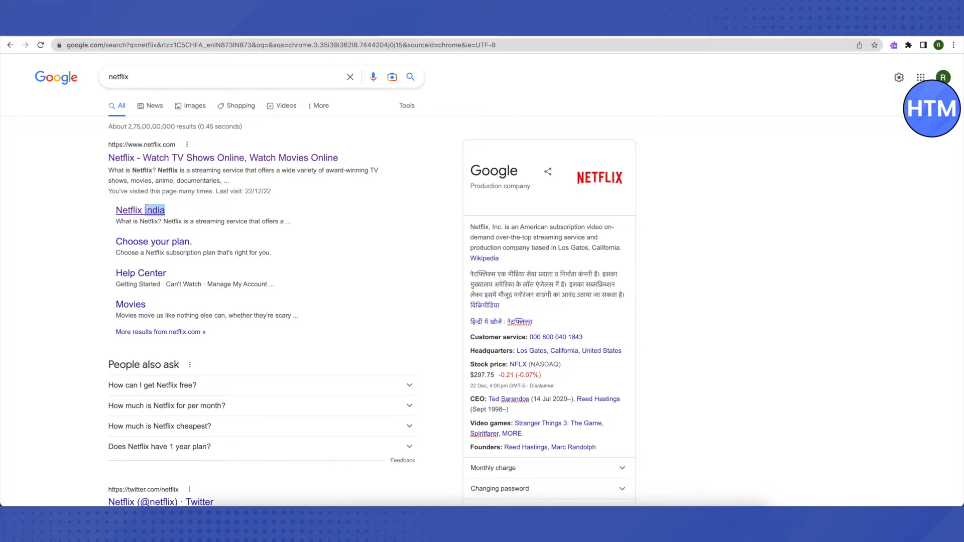
type("USA")
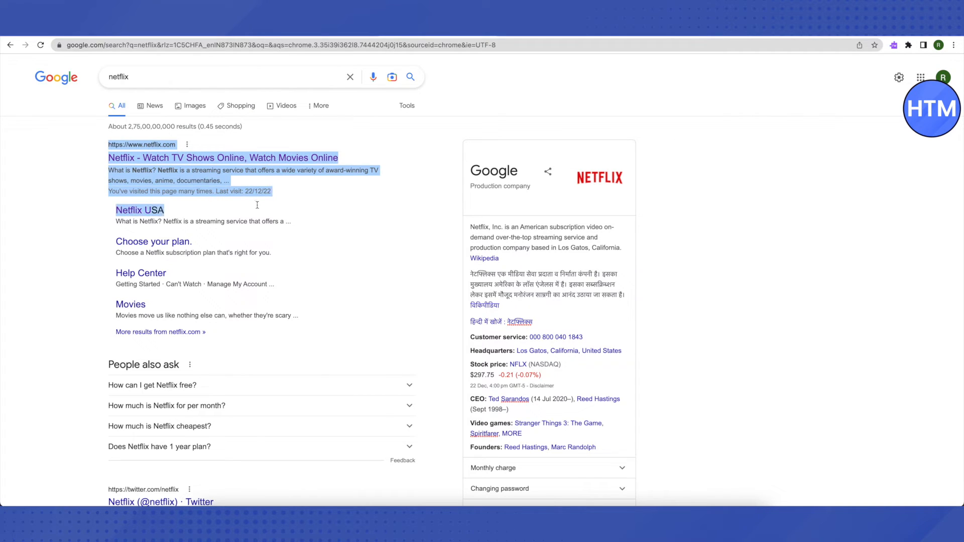
Select and delete the entire top netflix.com result from the page
left_click_drag(256, 204, 264, 315)
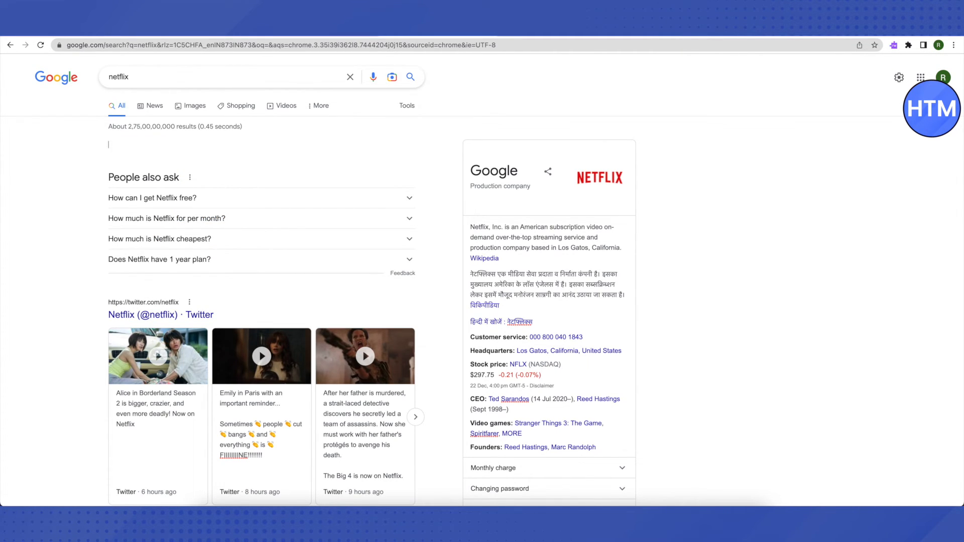
scroll("down", 3)
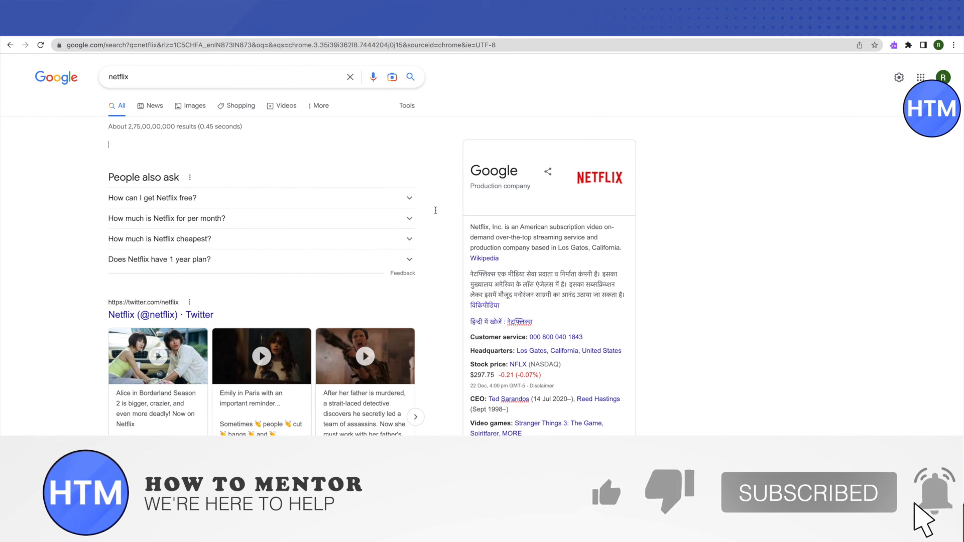
left_click(606, 493)
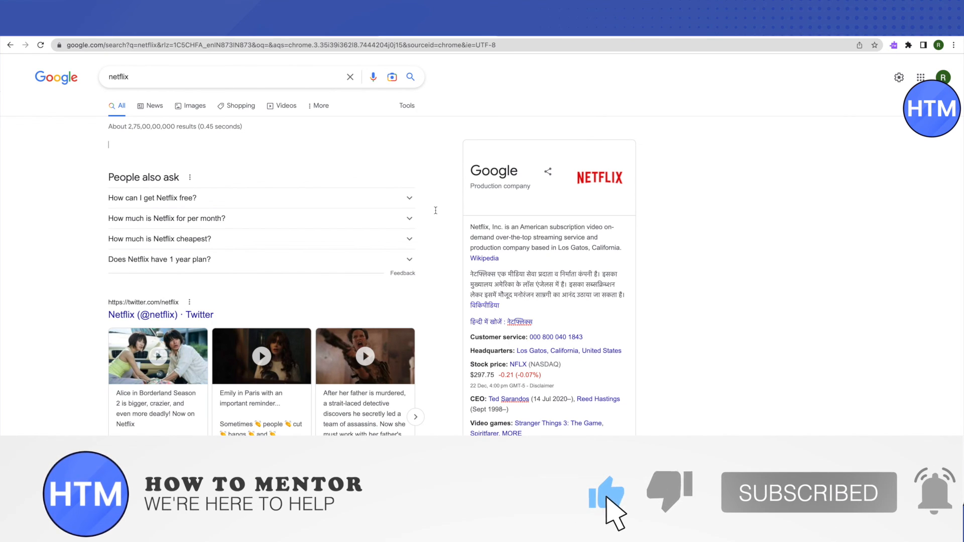